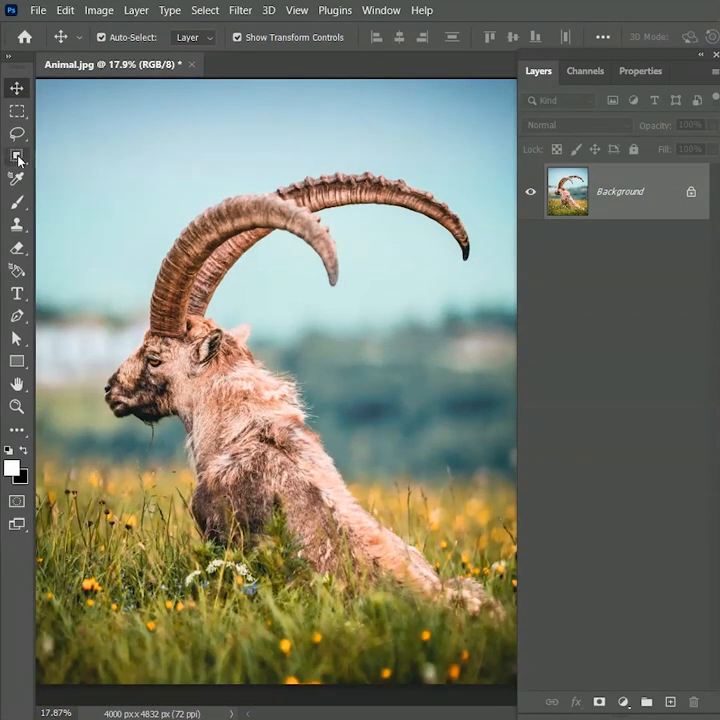
- Auto-select the ibex, copy it to a new layer and rename that layer Body
left_click(16, 156)
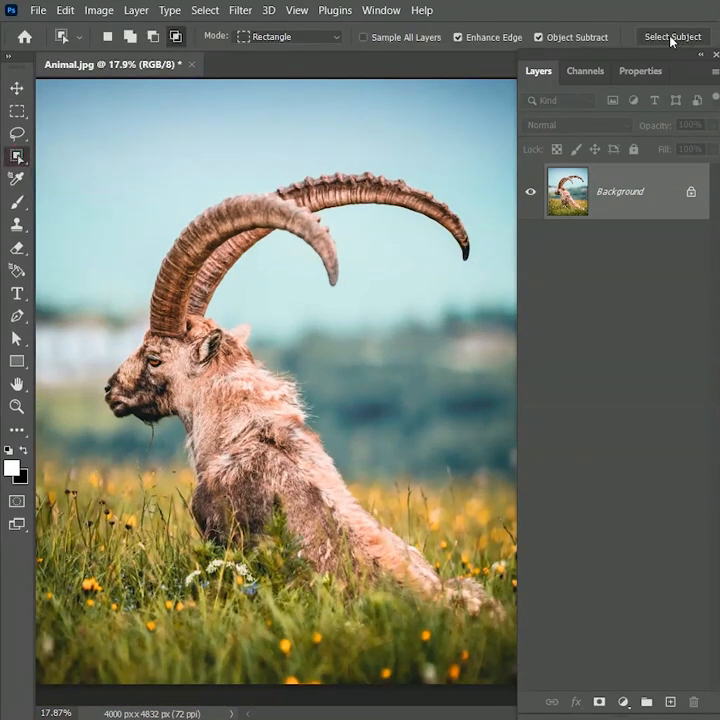
left_click(672, 36)
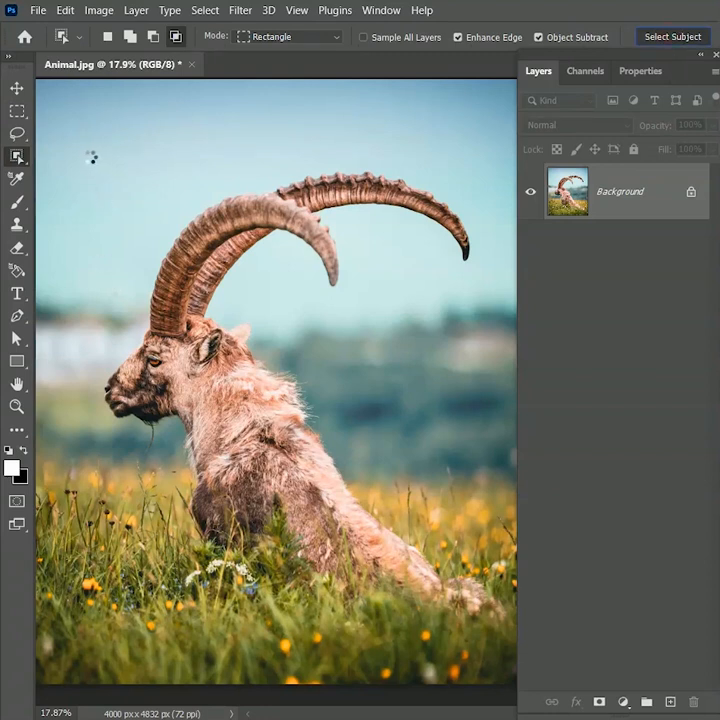
left_click(672, 36)
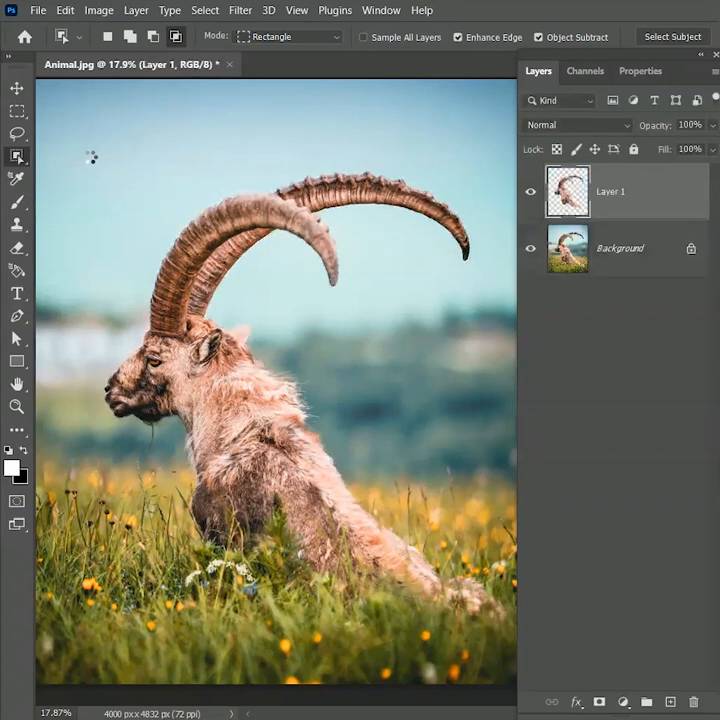
double_click(610, 192)
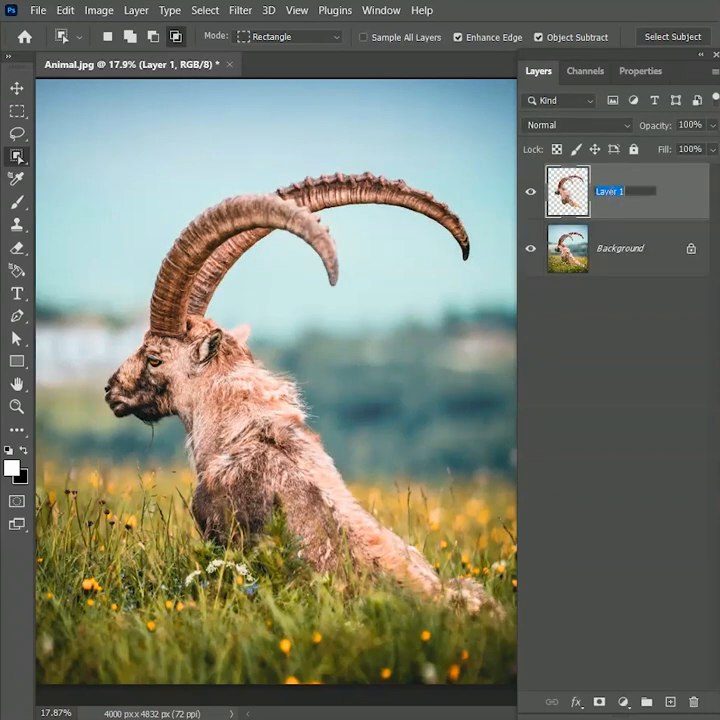
type("Body")
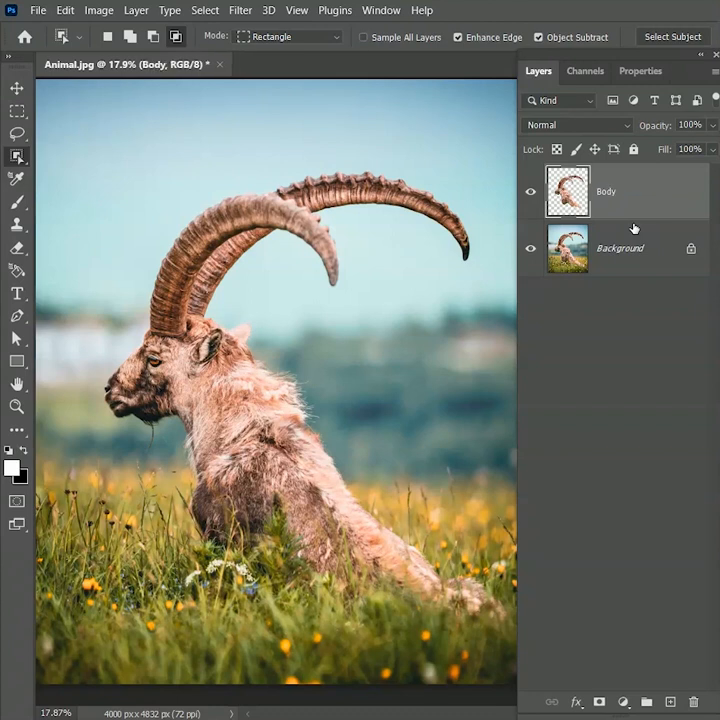
- Select just the horns, copy them to a layer named Horns and check it by hiding Body briefly
left_click_drag(104, 140, 316, 312)
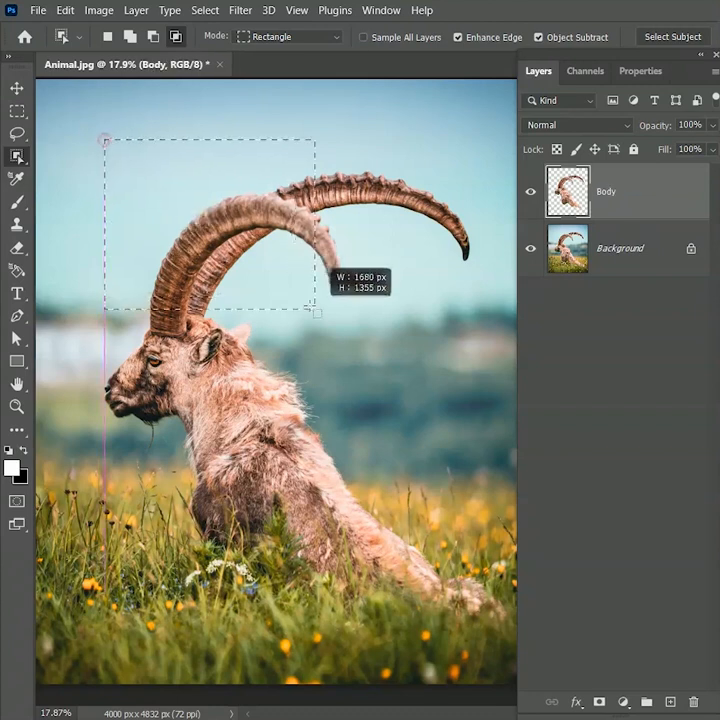
left_click_drag(316, 310, 478, 344)
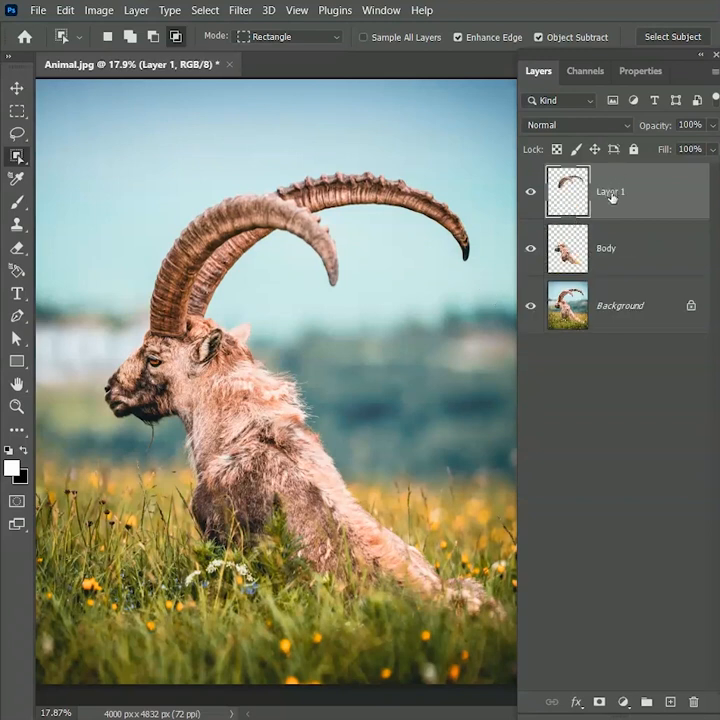
double_click(610, 192)
type("Horns")
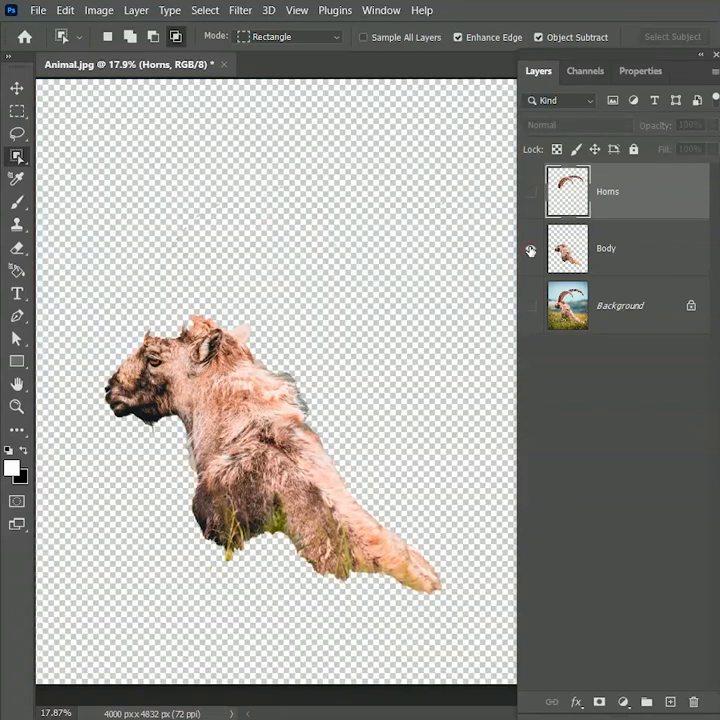
left_click(532, 248)
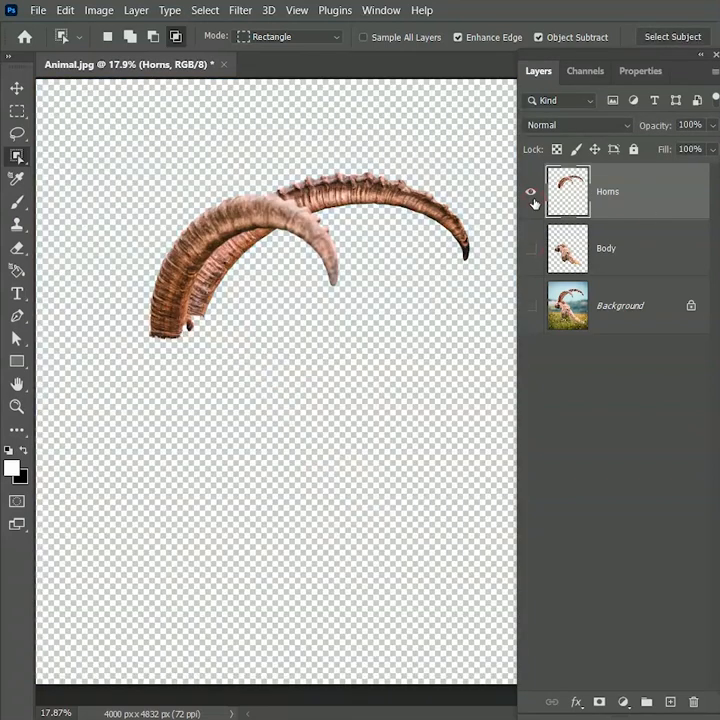
left_click(532, 248)
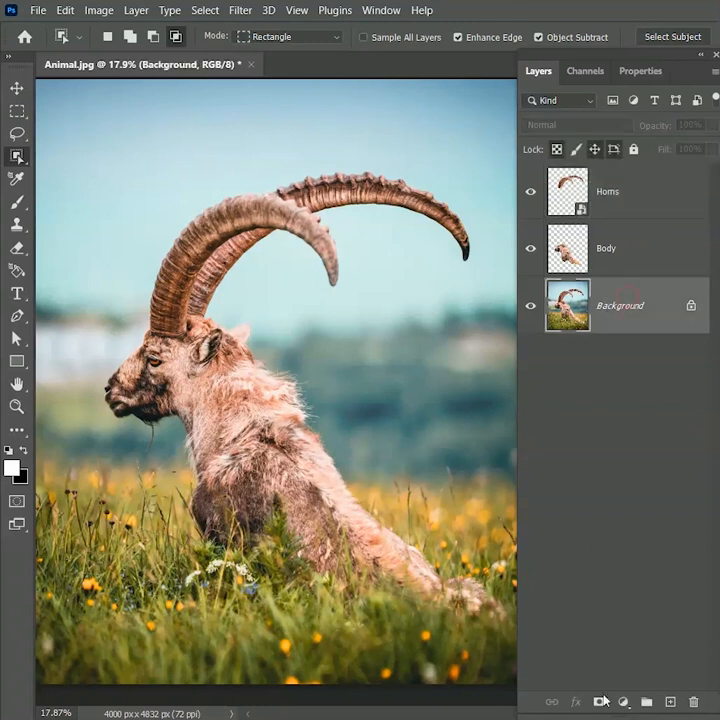
- Add a night-blue Color Lookup adjustment above the Background, then return to the Horns layer
left_click(624, 700)
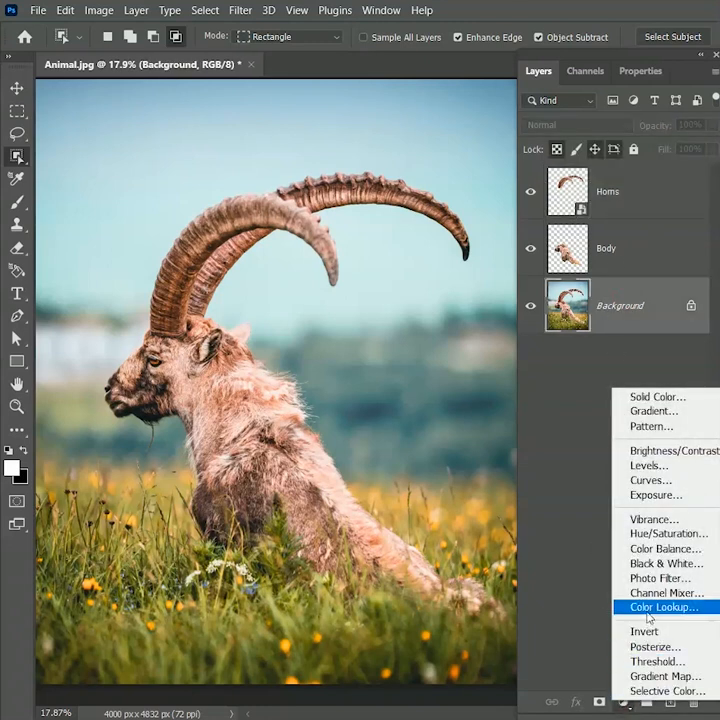
left_click(662, 608)
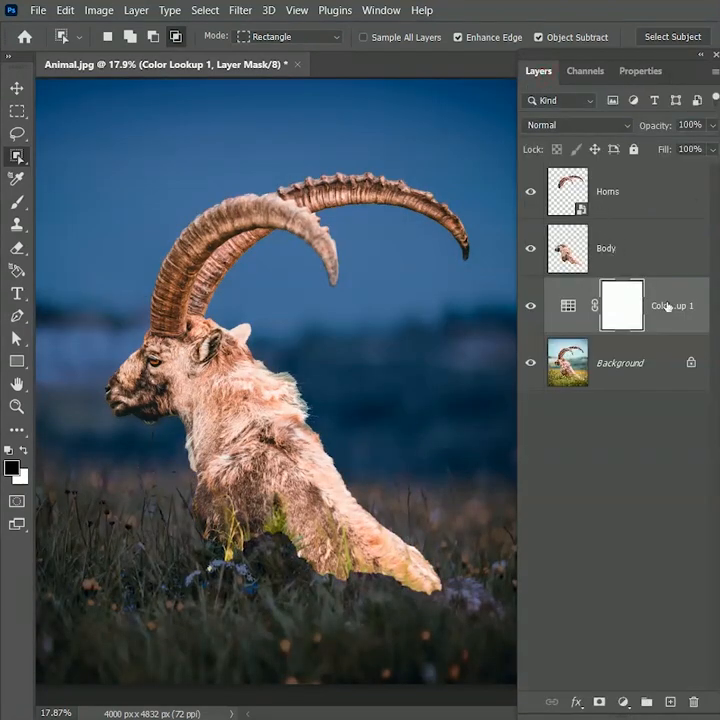
left_click(608, 192)
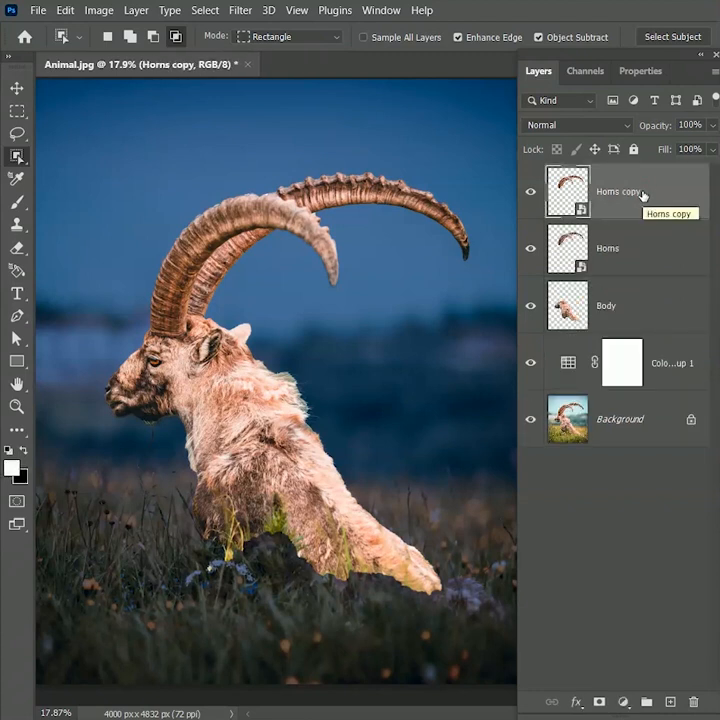
- Set the Horns copy layer to the Linear Dodge (Add) blend mode
left_click(576, 124)
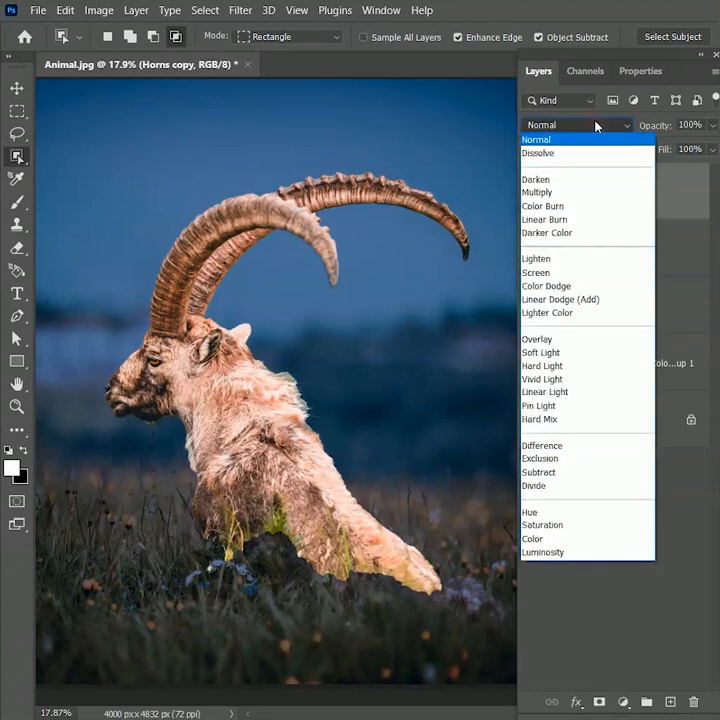
left_click(546, 284)
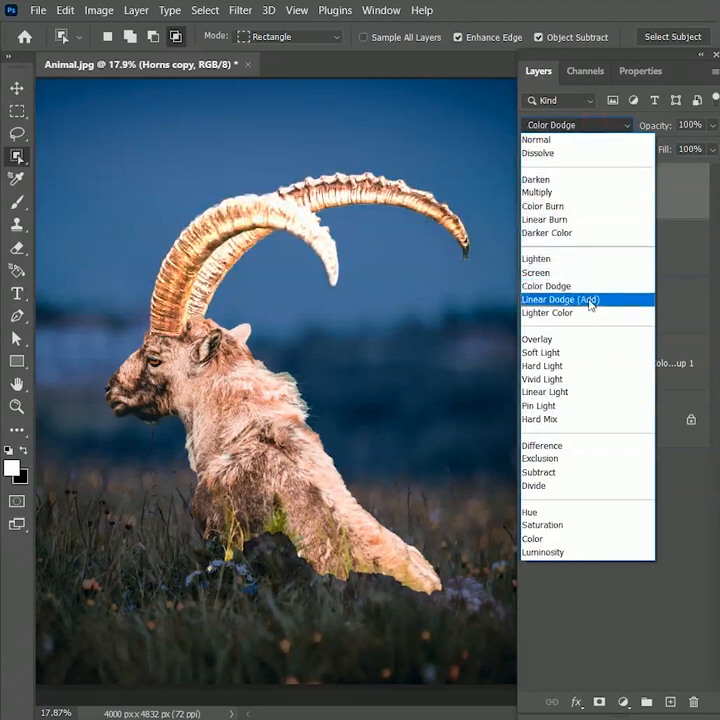
left_click(560, 300)
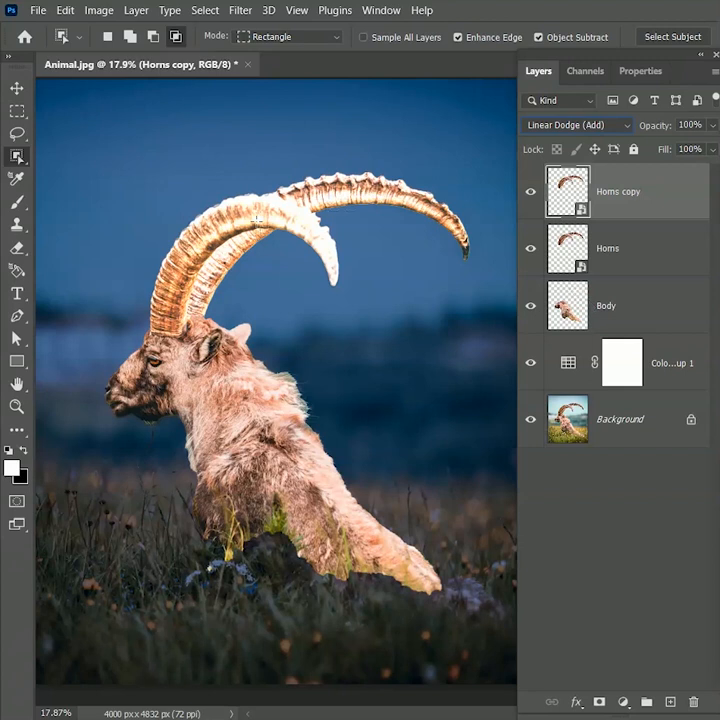
mouse_move(316, 244)
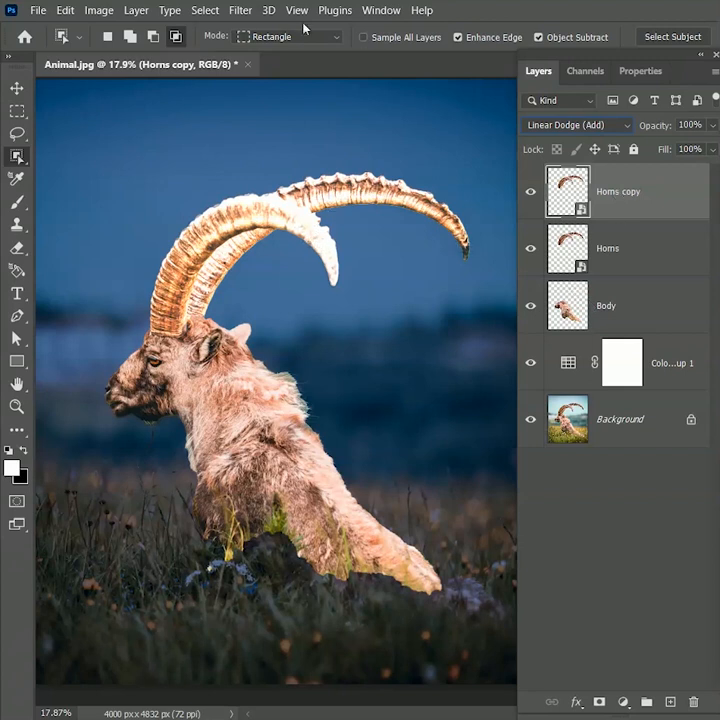
- Gaussian-blur the horns copy at radius 5.6 to start a soft glow
left_click(240, 10)
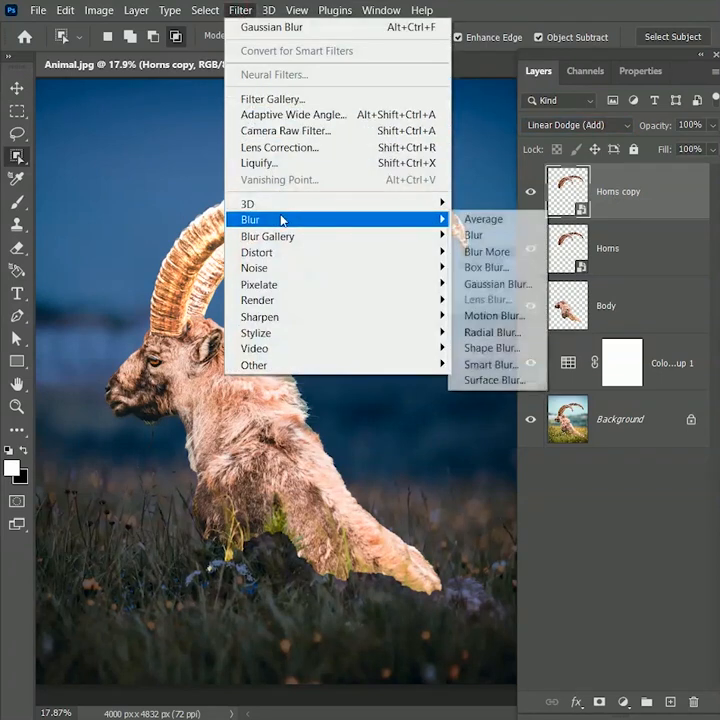
left_click(496, 284)
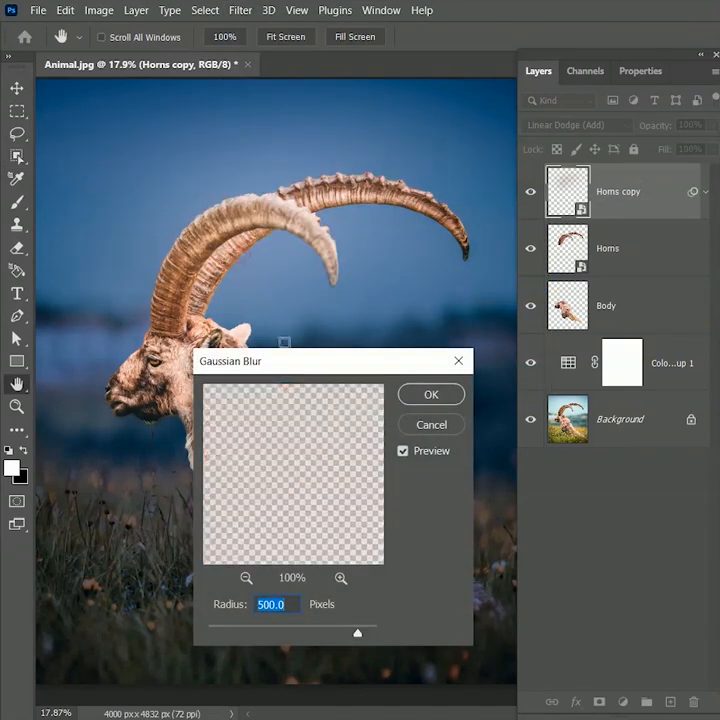
type("5.6")
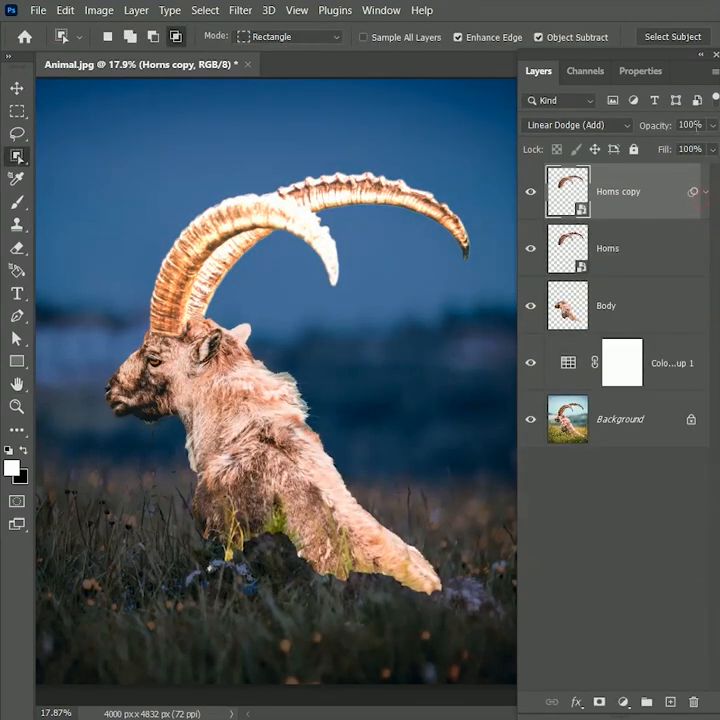
left_click(690, 124)
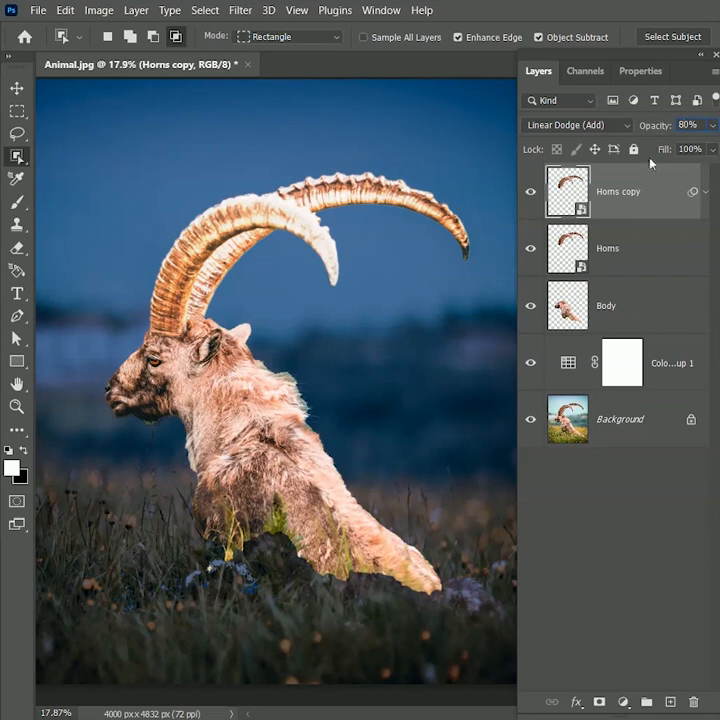
left_click(688, 124)
type("50")
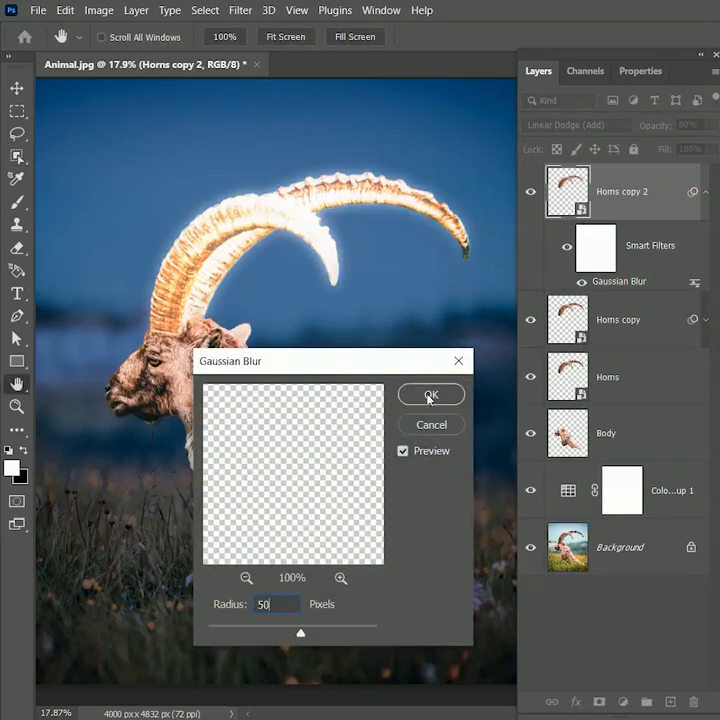
- Blur three more horn copies at radii 50, 100 and 5 to widen the halo
left_click(432, 394)
type("100")
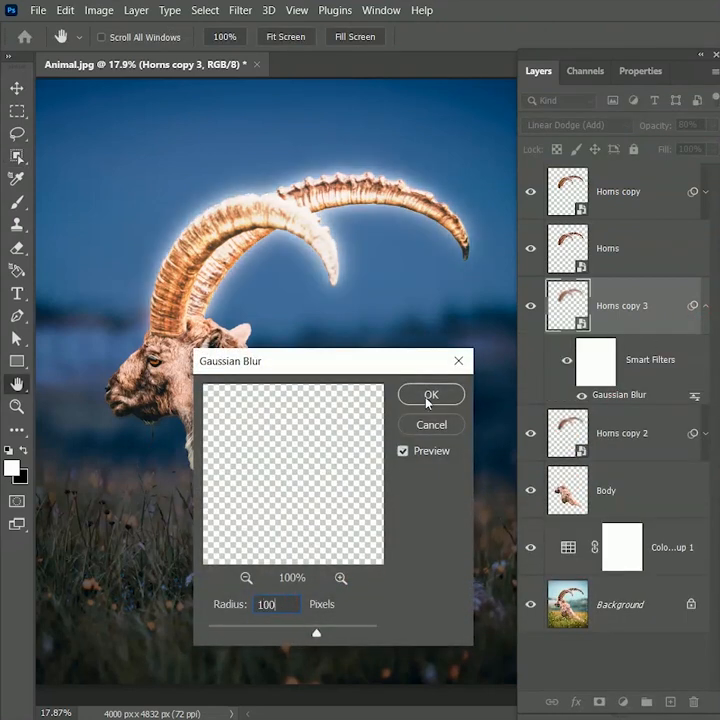
left_click(432, 394)
type("5")
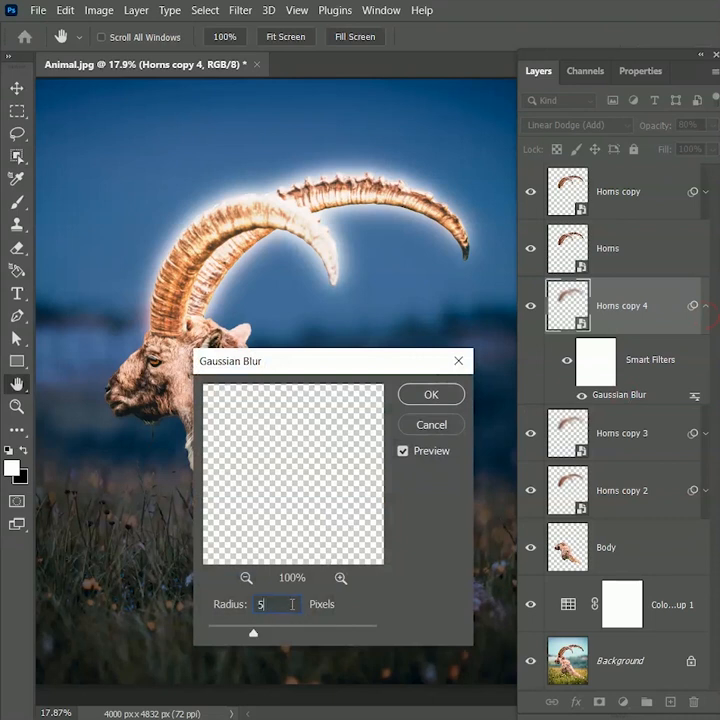
left_click(432, 394)
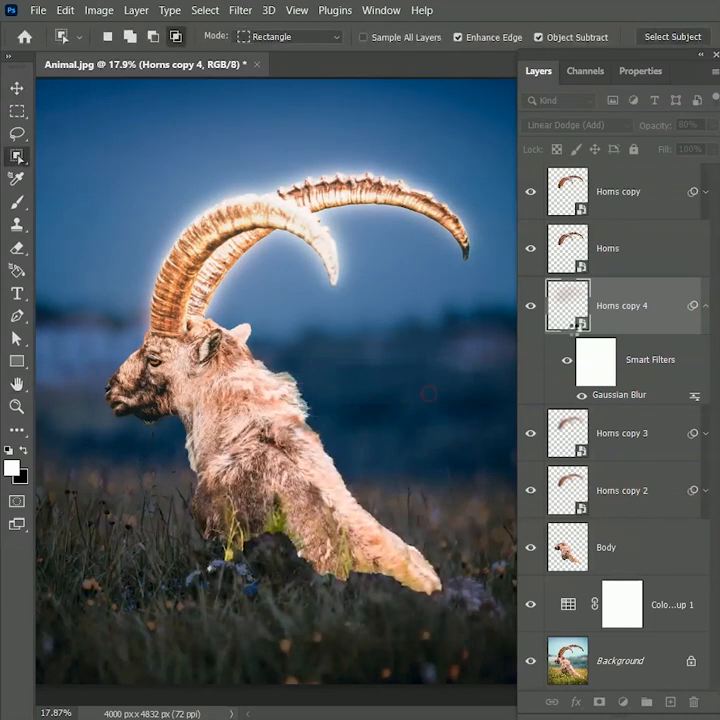
left_click(704, 306)
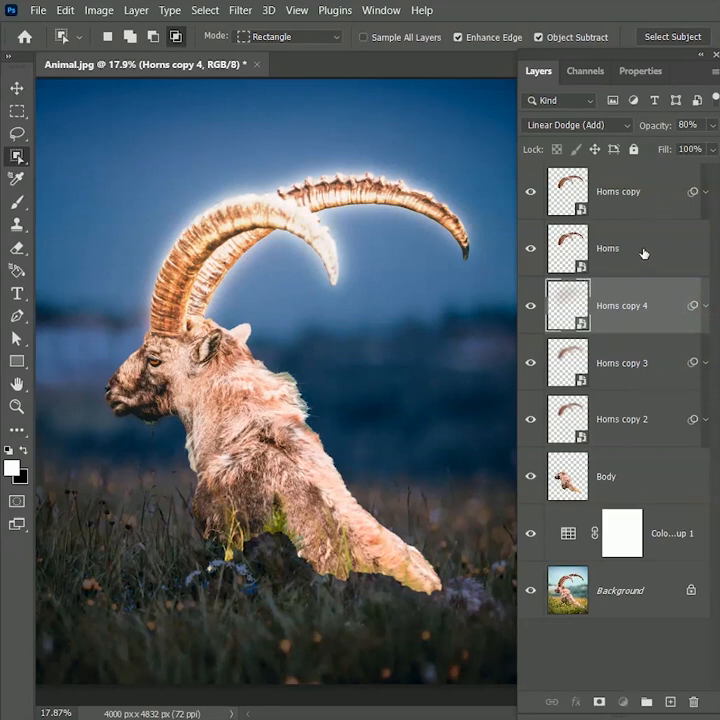
- Blur a fifth horns copy at radius 25 and gather the horn layers into a group
left_click(608, 248)
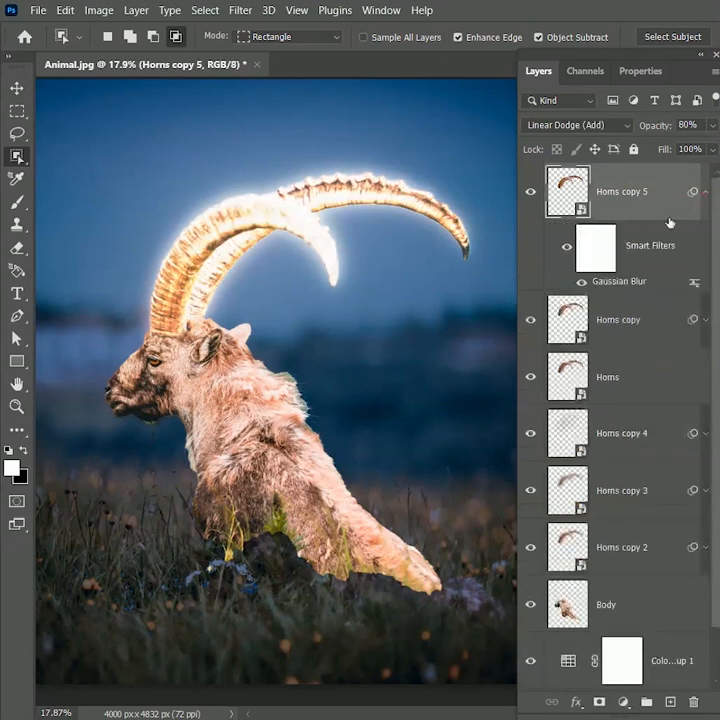
double_click(620, 280)
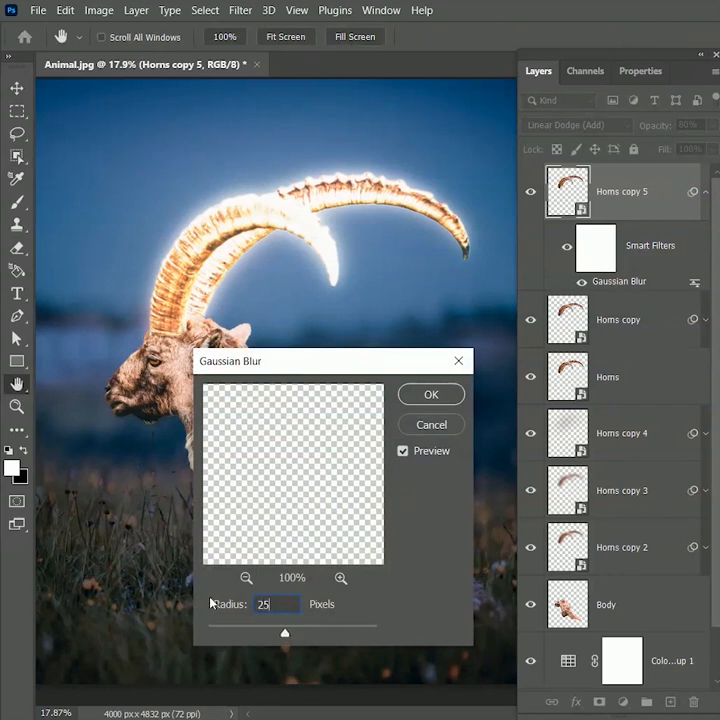
left_click(432, 394)
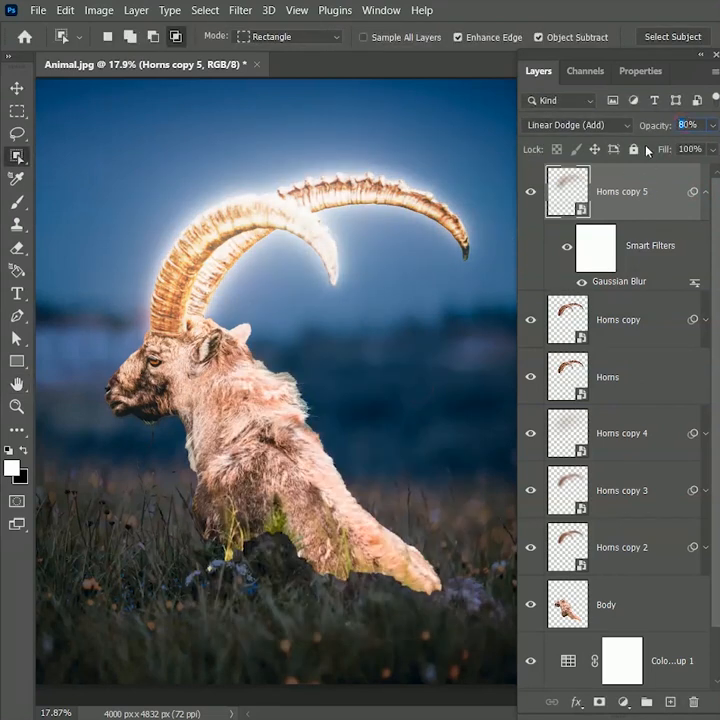
left_click(688, 124)
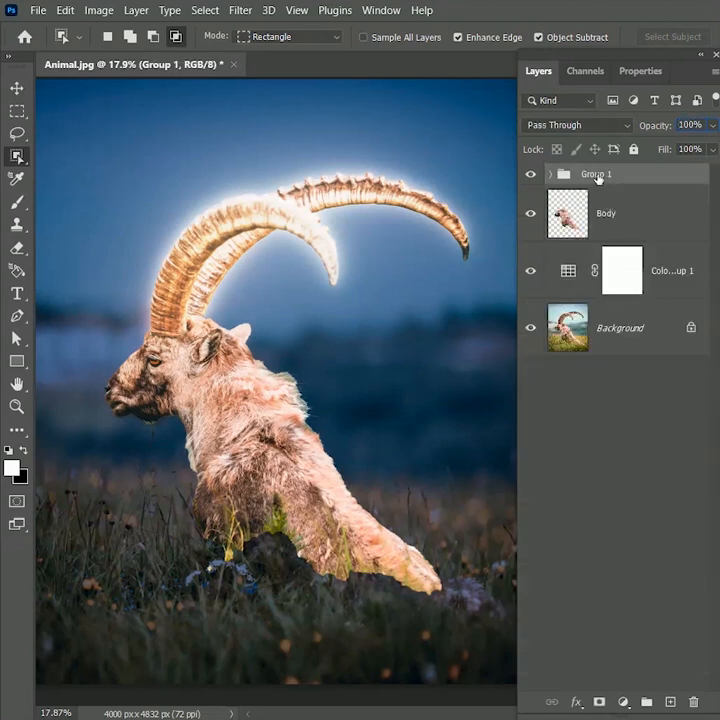
double_click(596, 172)
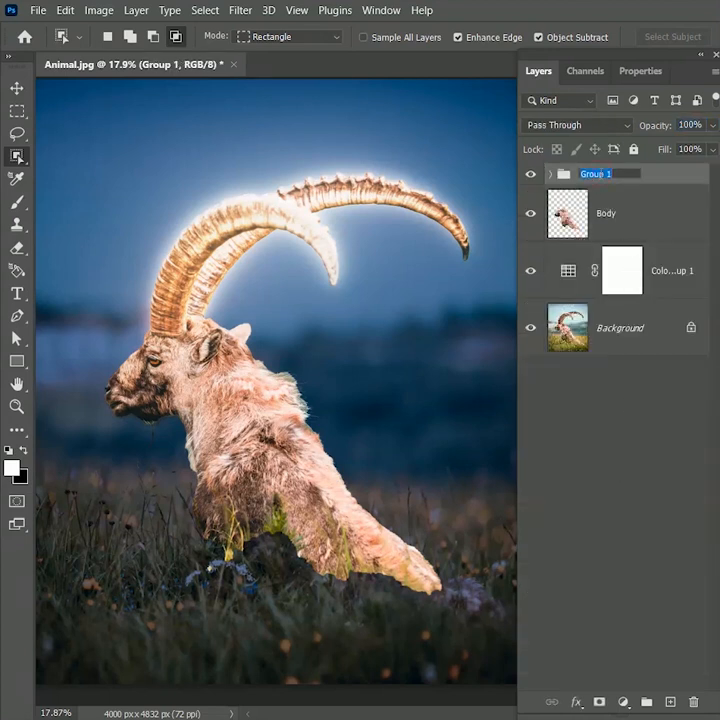
- Name the group Horns and add a Black & White adjustment above the Background
type("Horns")
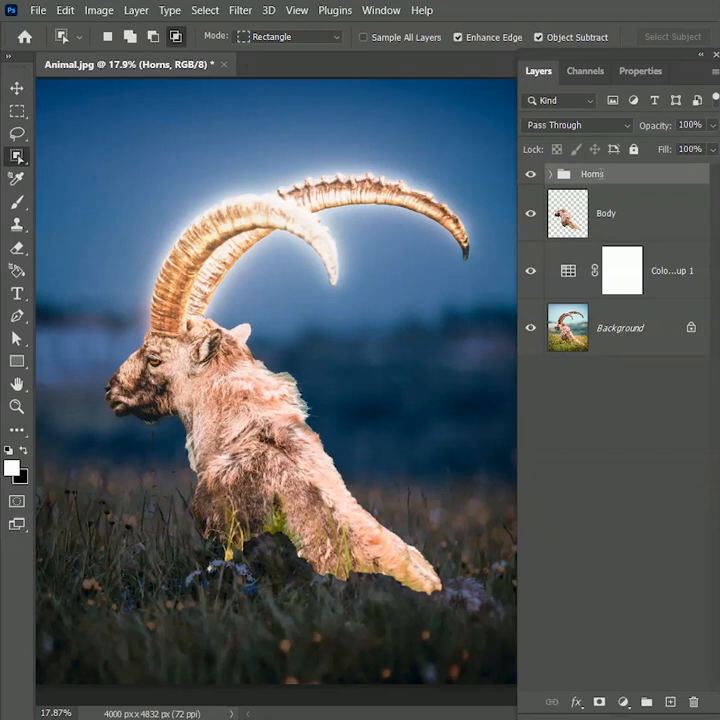
left_click(600, 700)
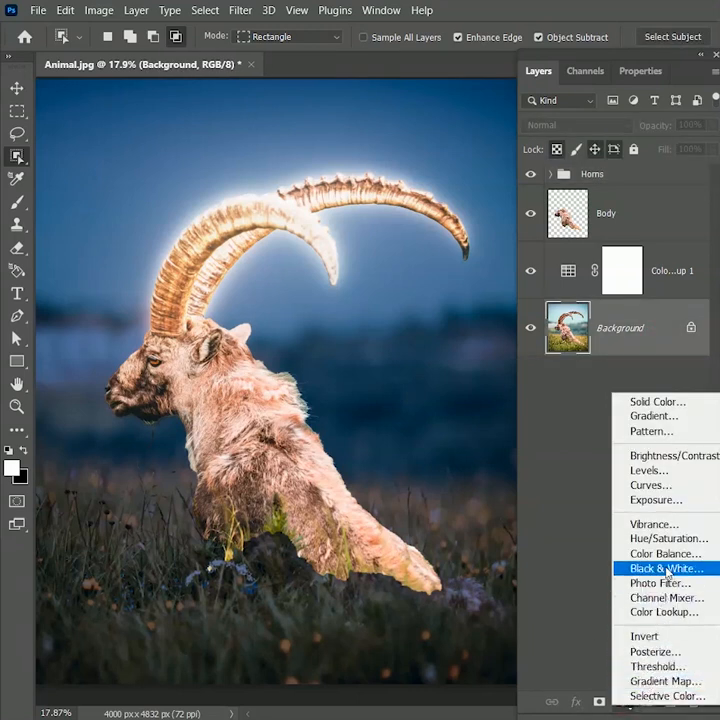
left_click(664, 568)
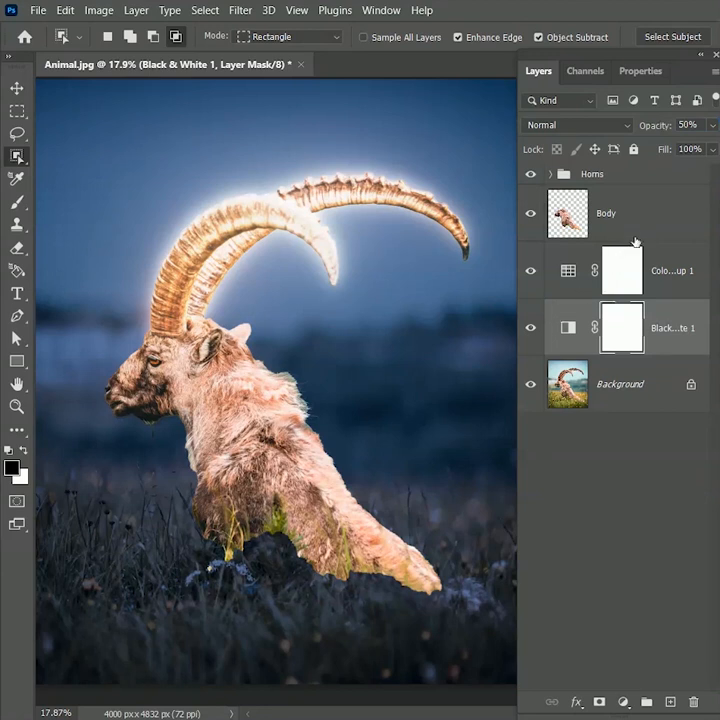
mouse_move(636, 176)
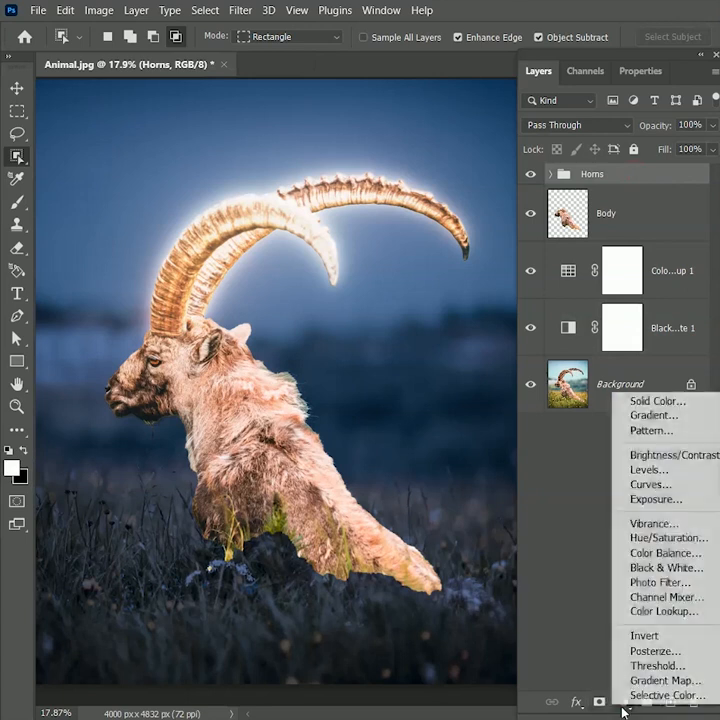
mouse_move(644, 636)
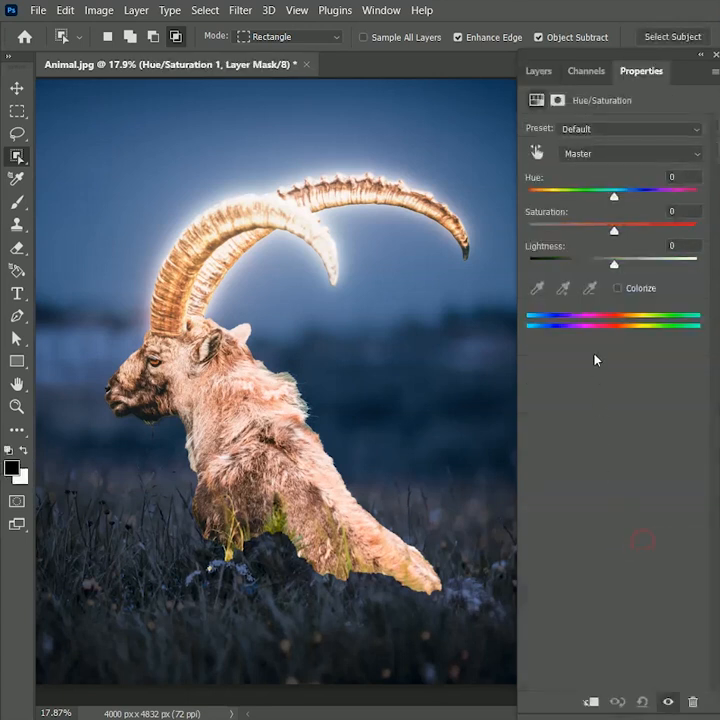
- Colorize a Hue/Saturation adjustment to orange, Hue about 23, Saturation 90, for the horns
left_click(616, 288)
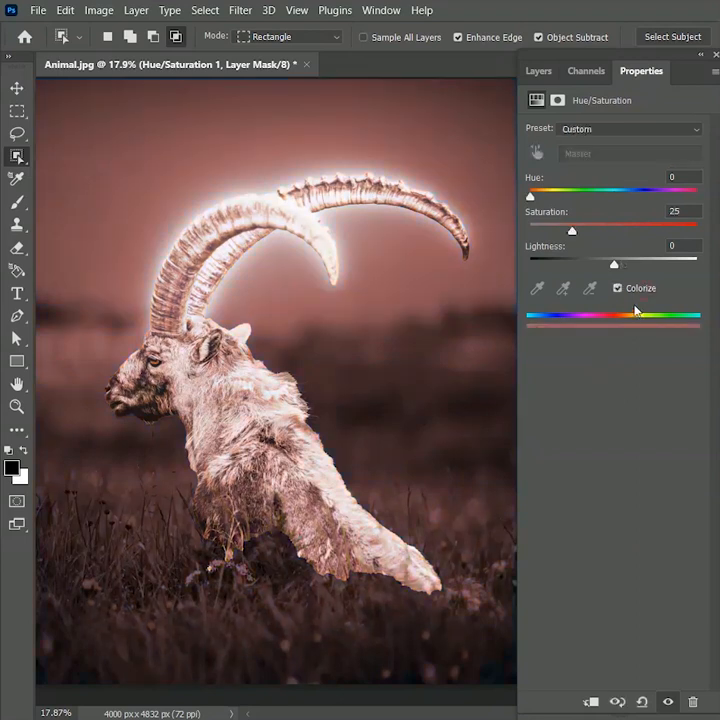
left_click_drag(572, 230, 668, 230)
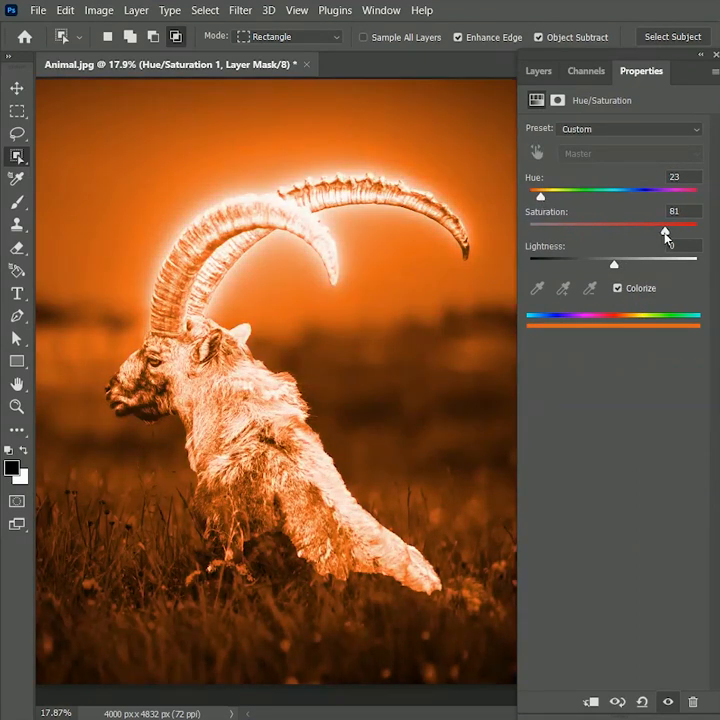
left_click_drag(664, 232, 680, 232)
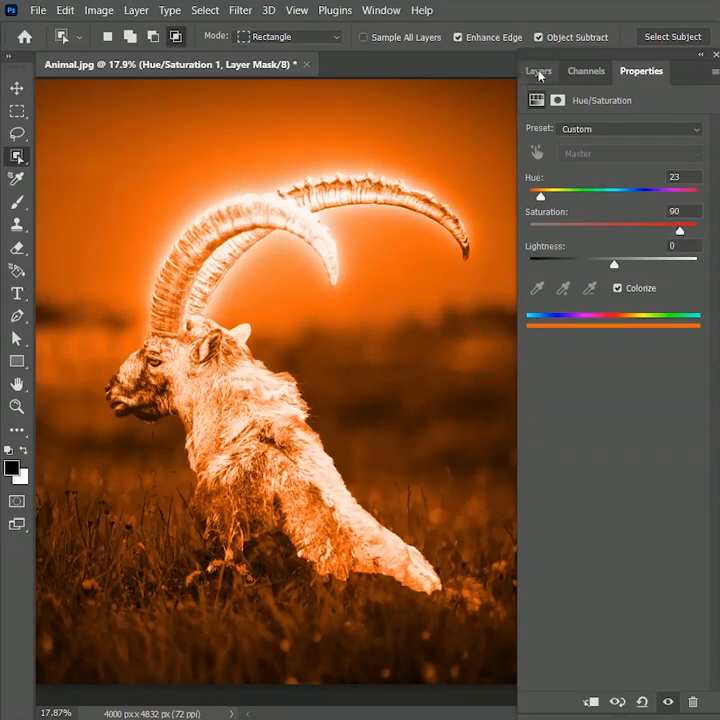
left_click(538, 70)
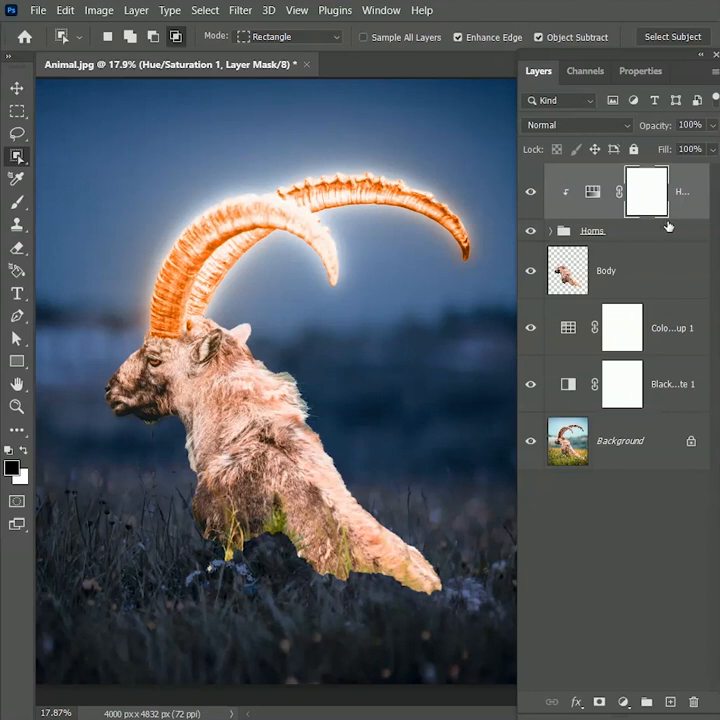
mouse_move(668, 224)
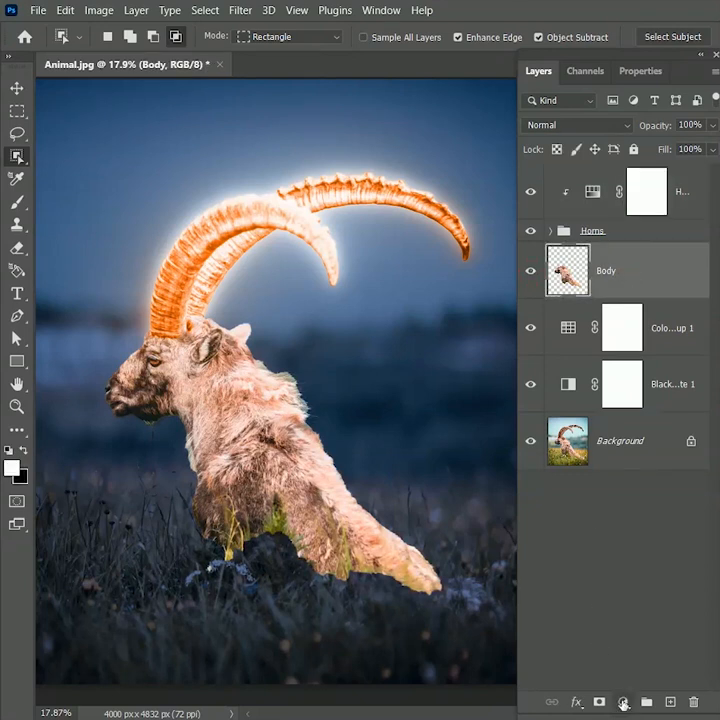
- Add a Curves adjustment pulled down to darken the ibex body and target its mask
left_click(624, 700)
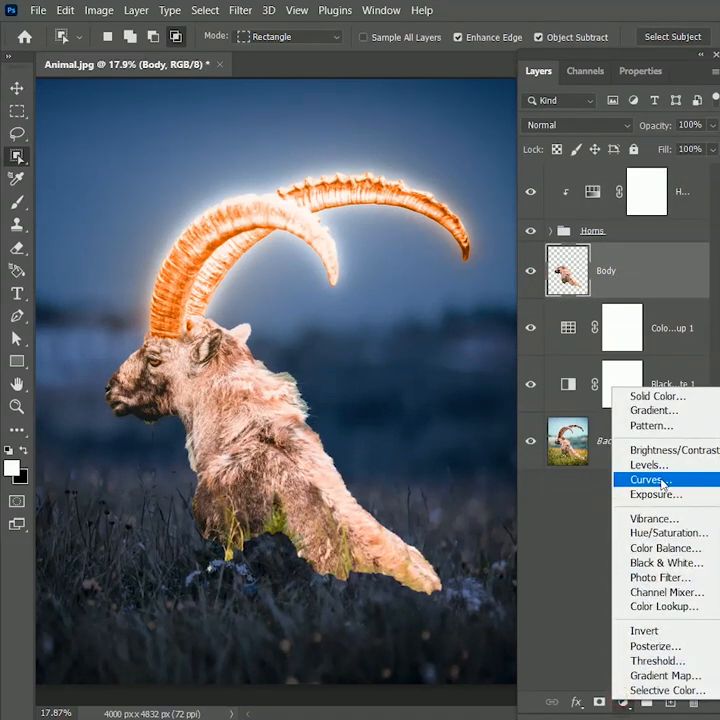
left_click(646, 480)
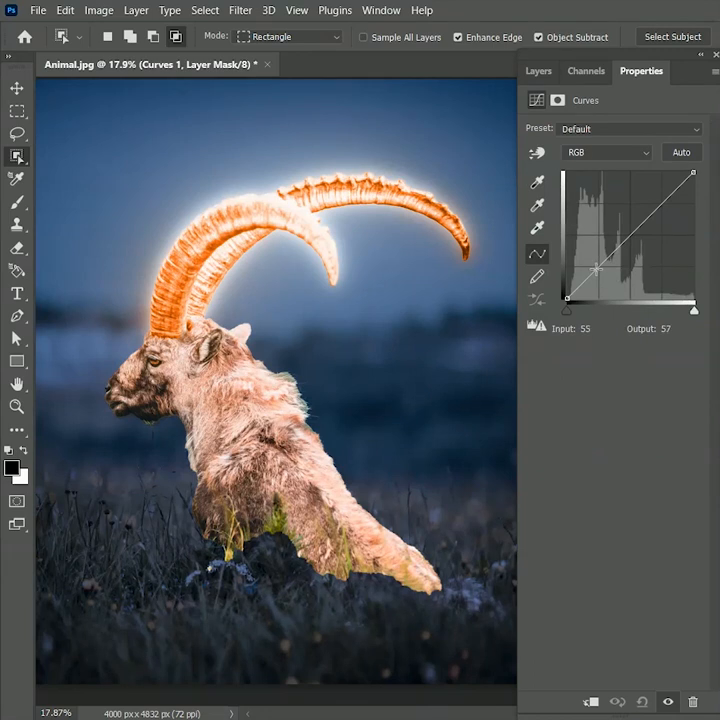
left_click_drag(596, 266, 624, 278)
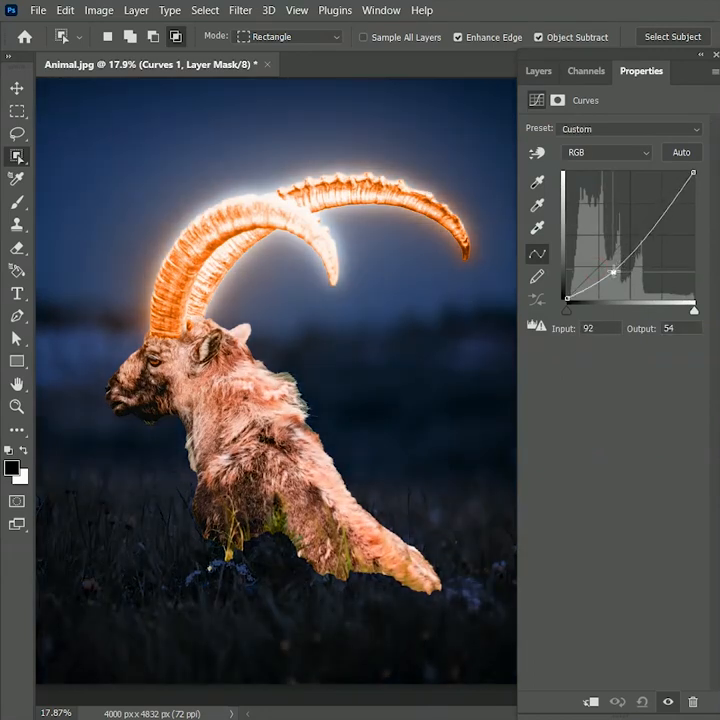
left_click_drag(612, 272, 612, 276)
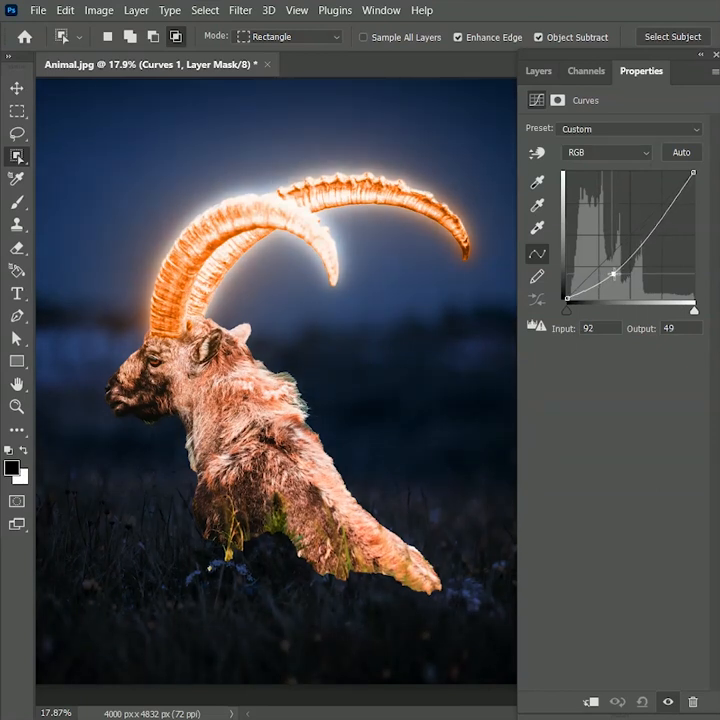
left_click_drag(610, 276, 616, 272)
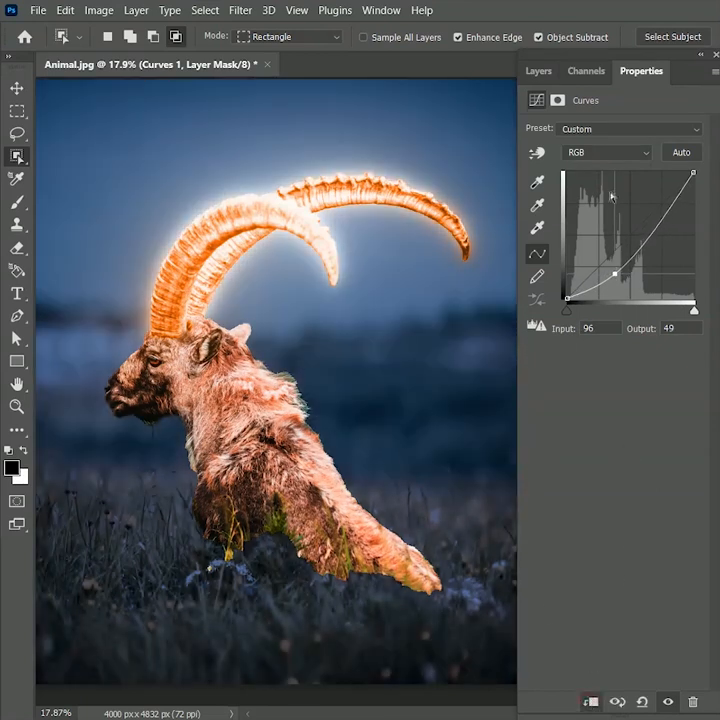
left_click(538, 72)
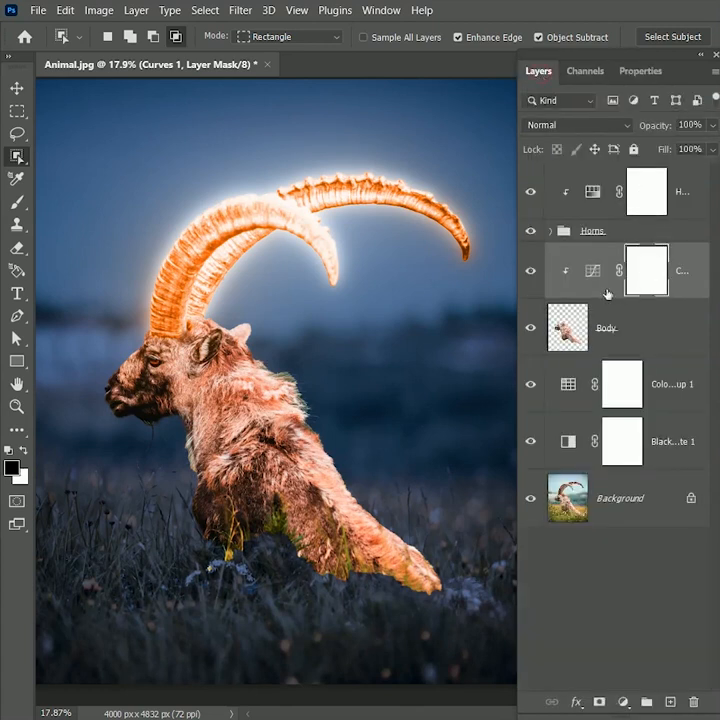
left_click(530, 270)
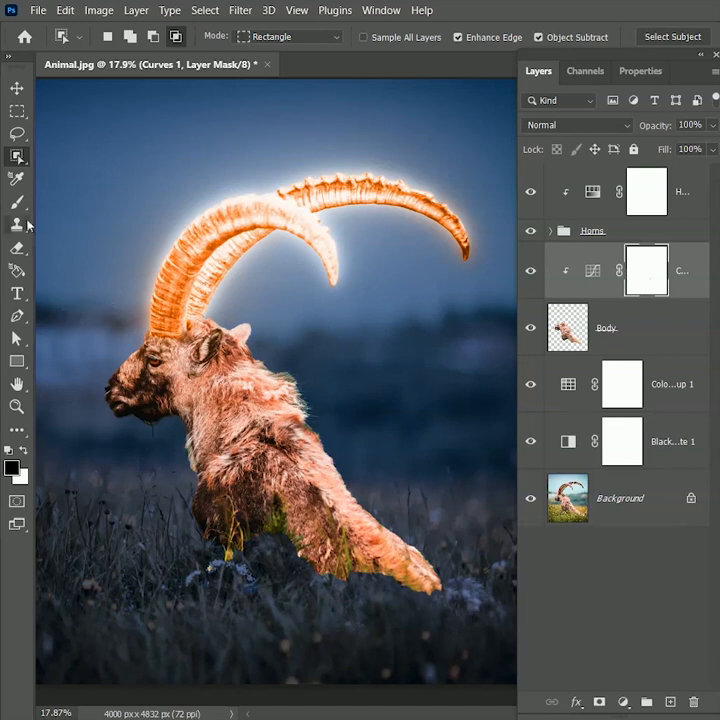
- Paint with a soft low-flow brush on the masks to blend the ibex into the grass
left_click(16, 202)
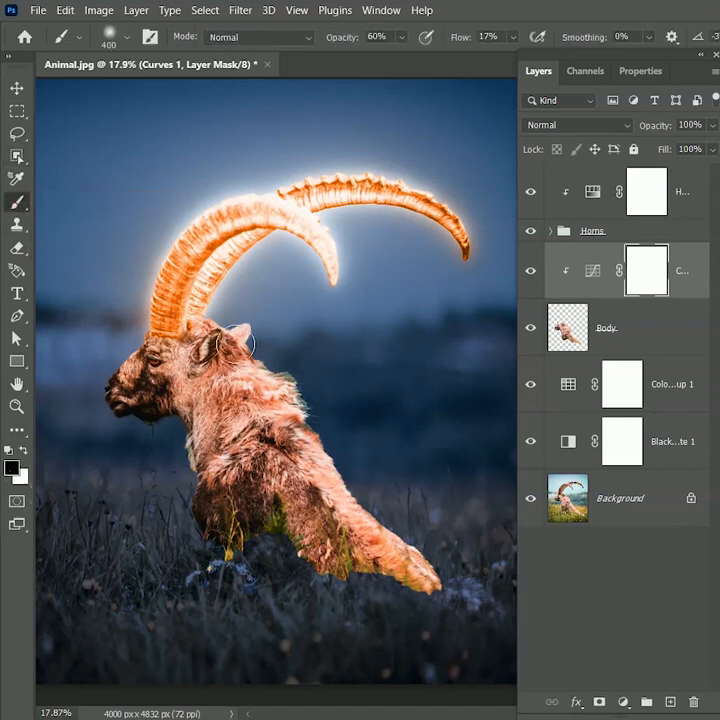
left_click_drag(230, 344, 390, 516)
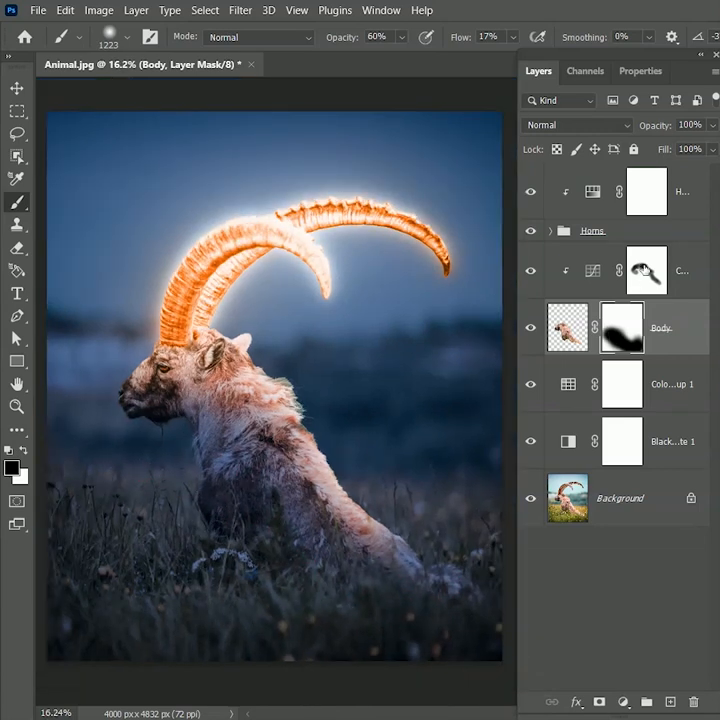
- Duplicate the Color Lookup adjustment with Ctrl+J, then return to the Horns group
left_click(672, 384)
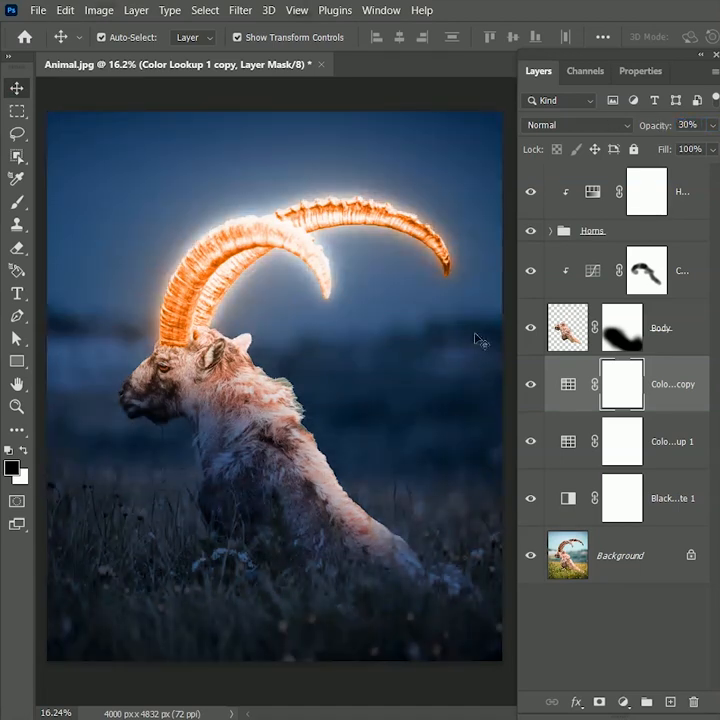
left_click(592, 230)
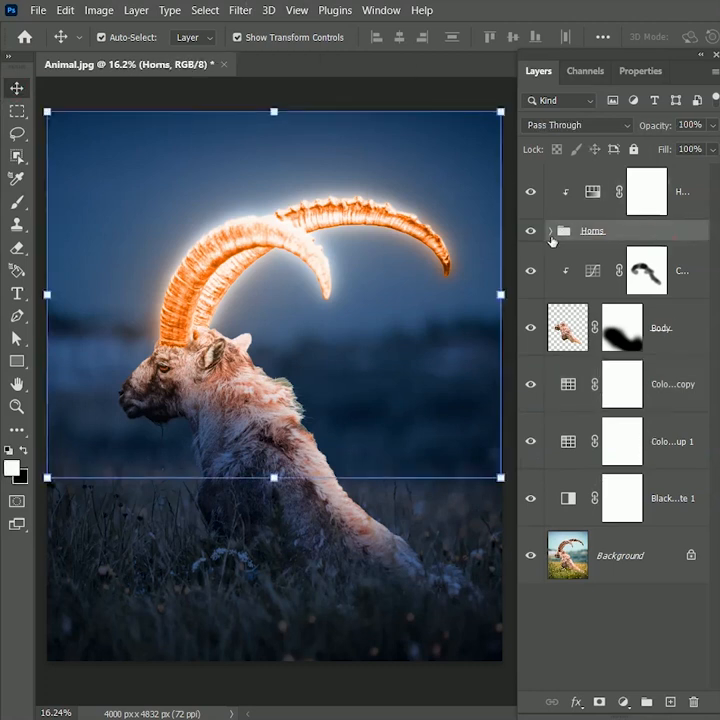
- Give a horns copy a white Color Overlay and Dissolve blend so it scatters light particles
left_click(552, 230)
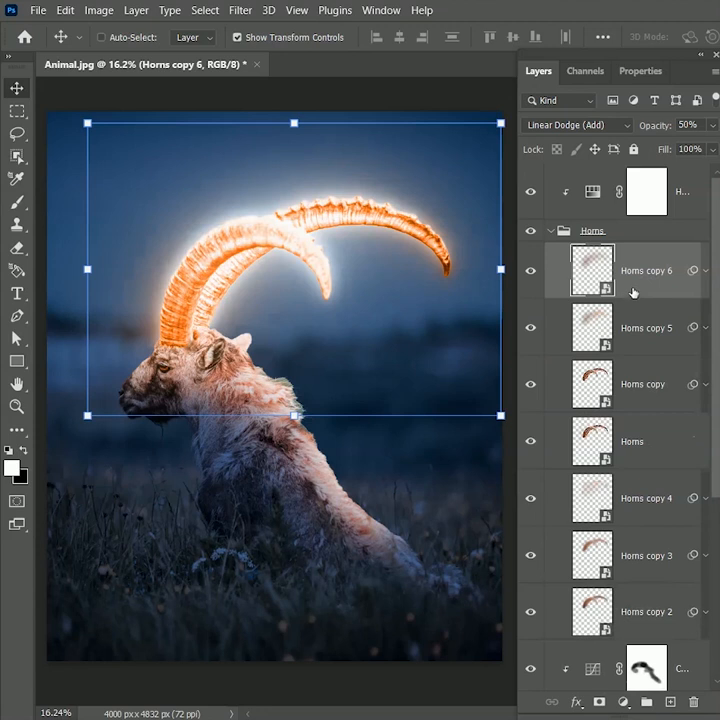
right_click(644, 270)
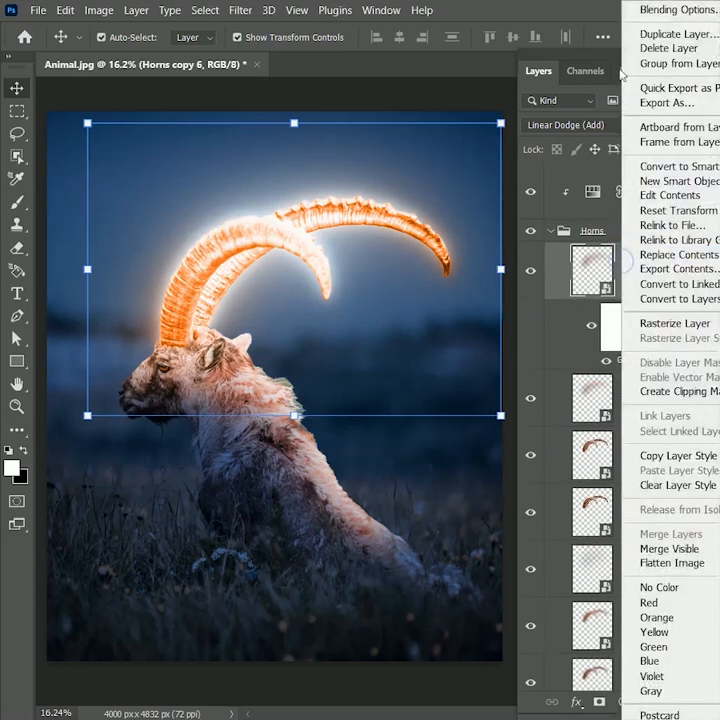
left_click(668, 8)
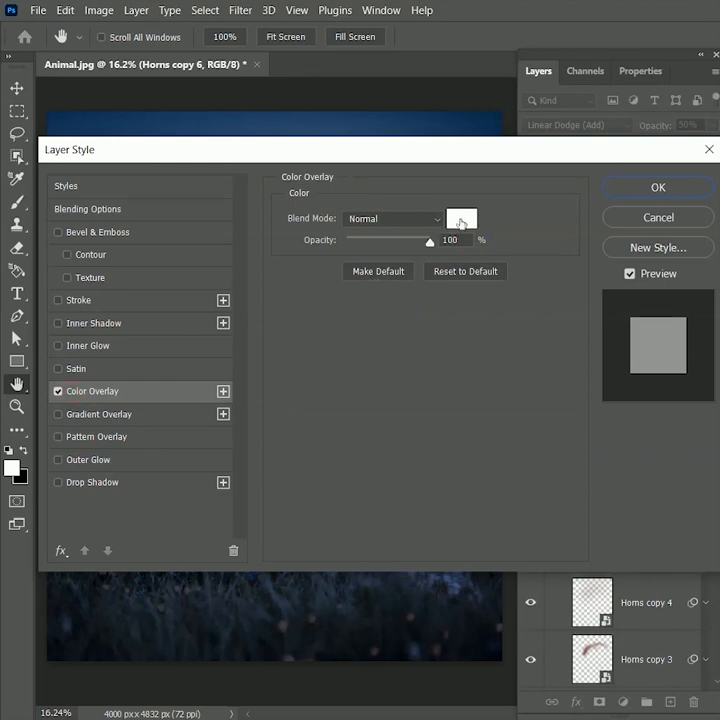
left_click(656, 188)
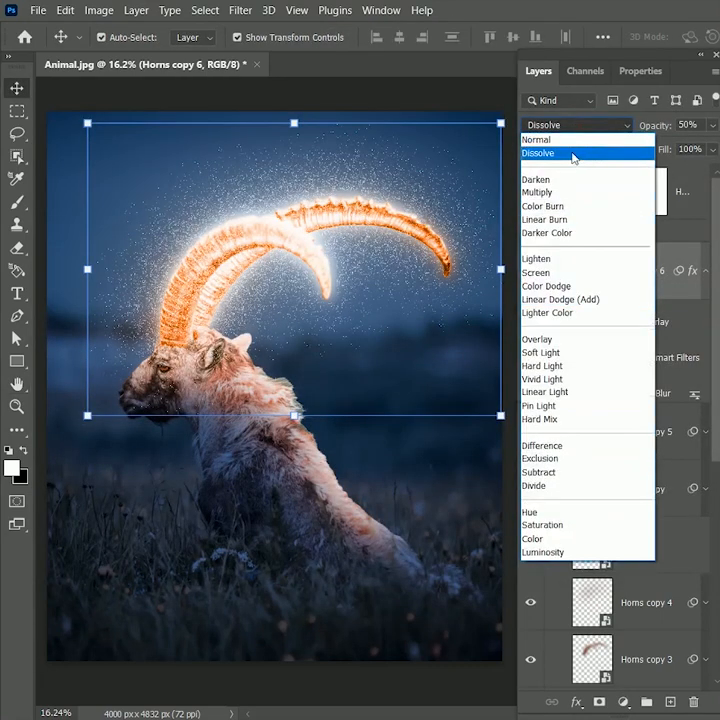
left_click(538, 152)
type("3")
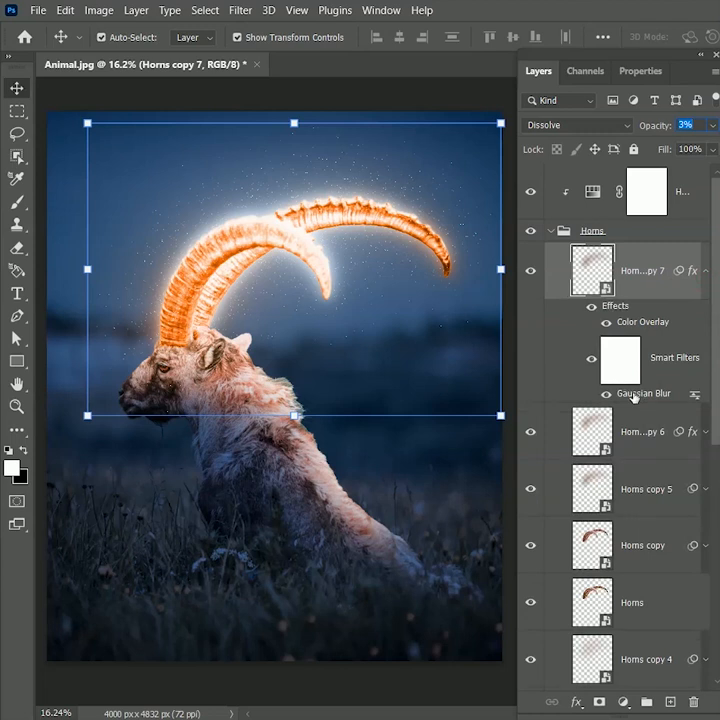
- Reduce the particle layer's Gaussian Blur radius to 100 pixels
double_click(644, 392)
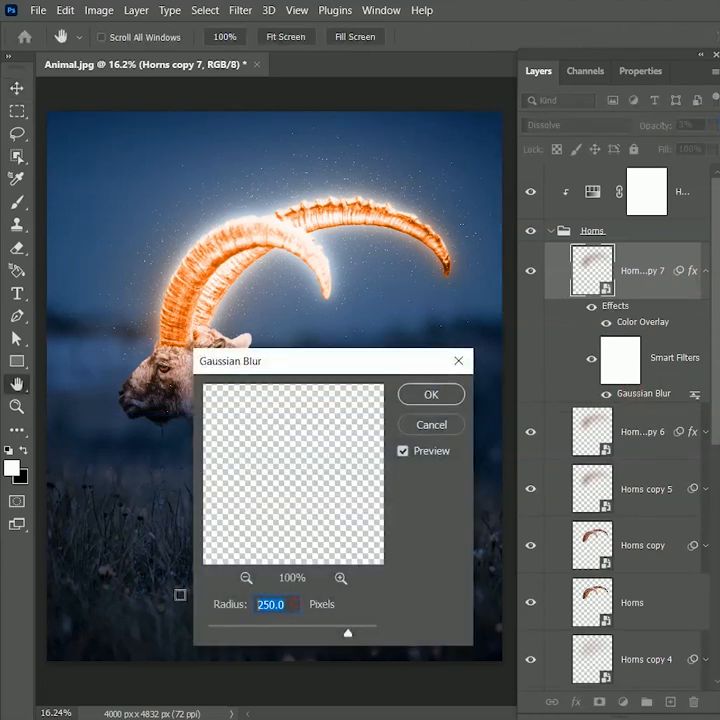
left_click_drag(348, 632, 316, 632)
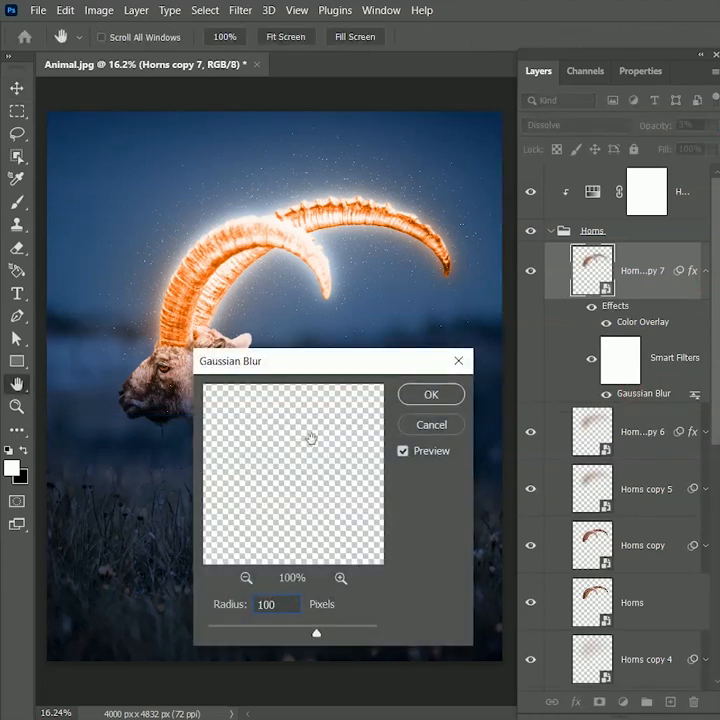
left_click(432, 394)
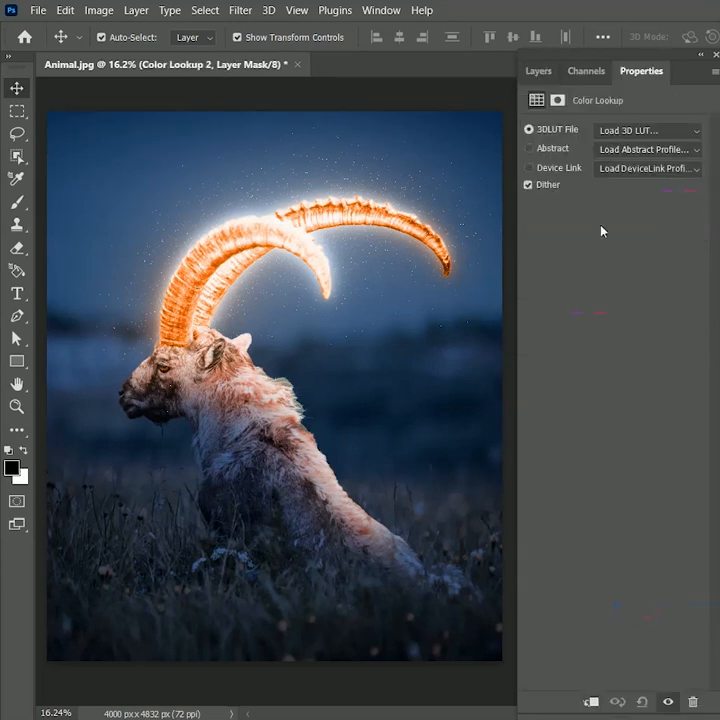
- Choose the Crisp_Warm.look preset for the new Color Lookup 2 adjustment
left_click(648, 130)
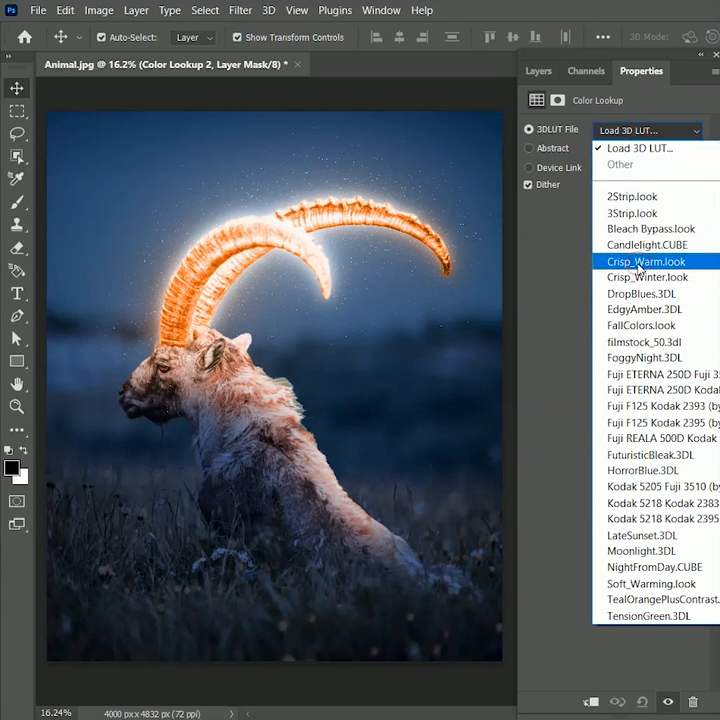